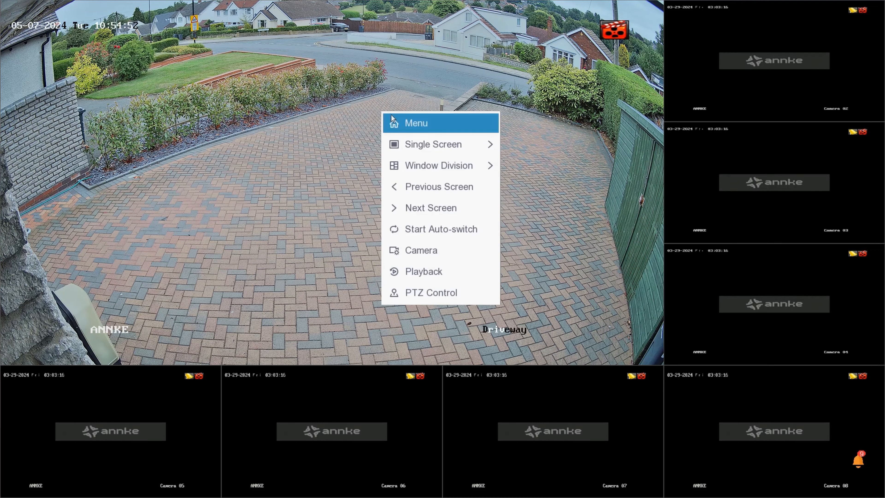
Step: Enter the recorder's menu and log in as admin by drawing the unlock pattern
{"action": "left_click", "coordinate": [415, 123]}
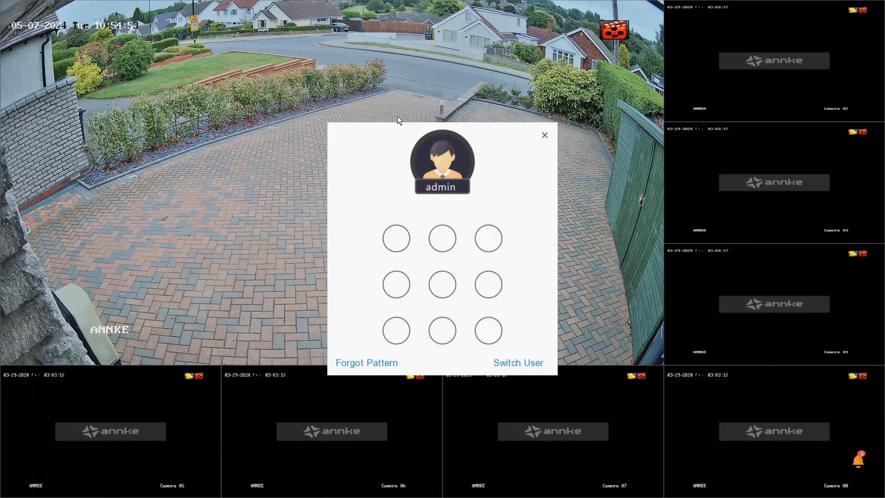
{"action": "left_click_drag", "start_coordinate": [396, 237], "coordinate": [440, 237]}
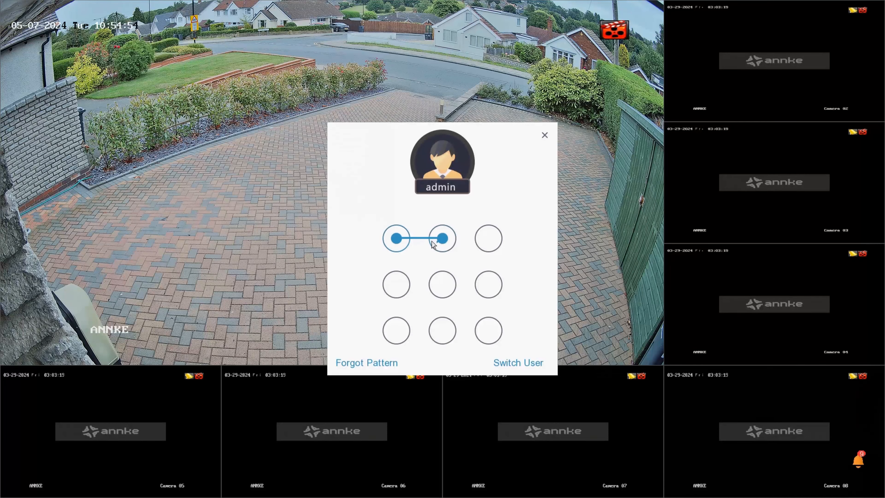
{"action": "left_click_drag", "start_coordinate": [440, 238], "coordinate": [487, 330]}
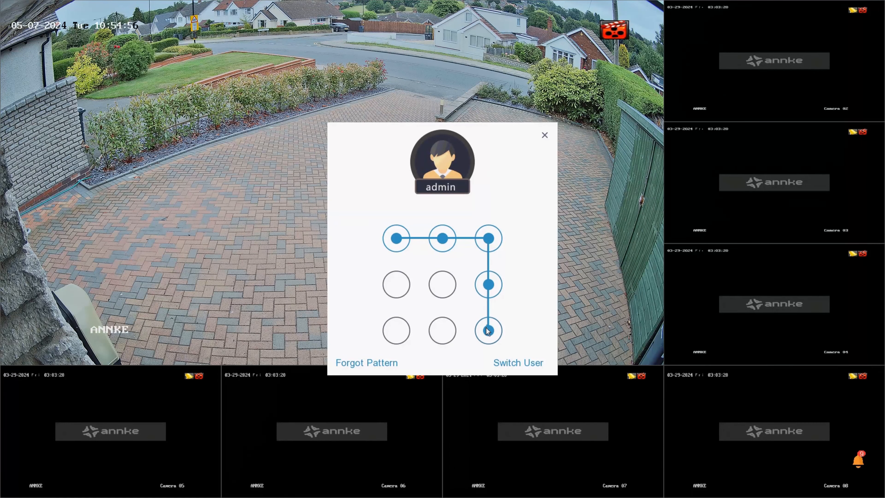
{"action": "left_click", "coordinate": [487, 330]}
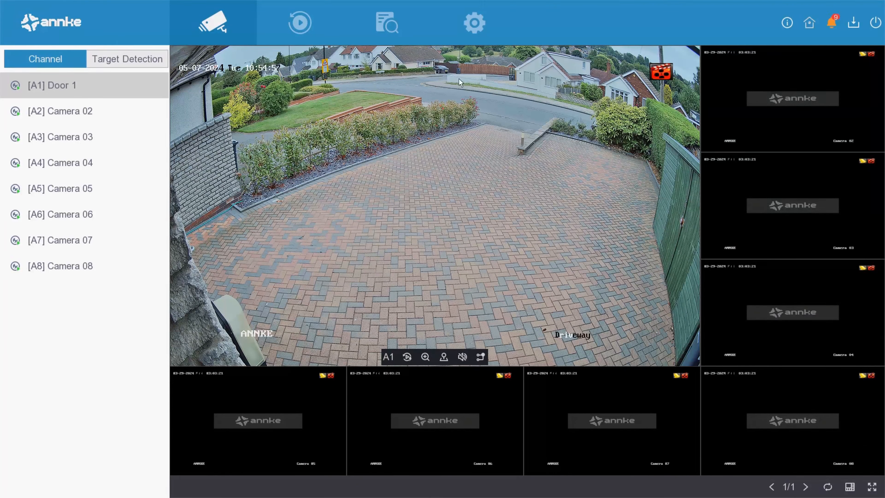
Step: Go to Settings > Camera > Camera and start a Custom Add for detected camera 192.168.8.2
{"action": "left_click", "coordinate": [472, 23]}
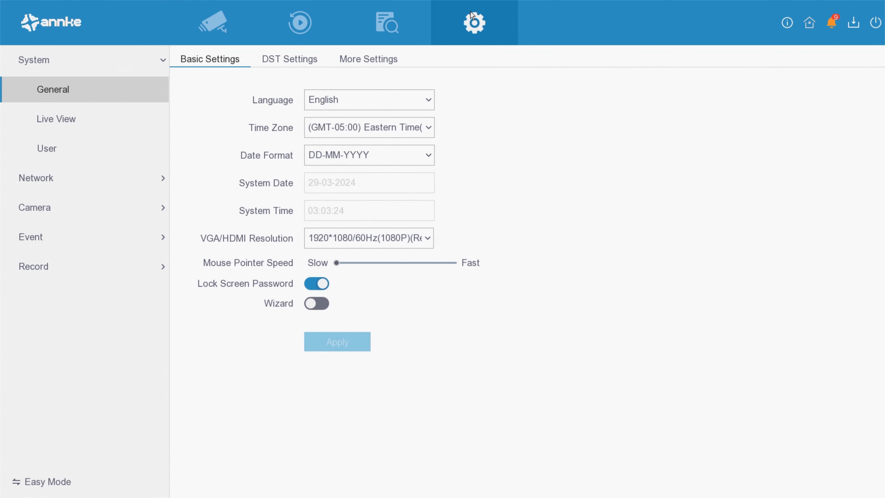
{"action": "mouse_move", "coordinate": [195, 149]}
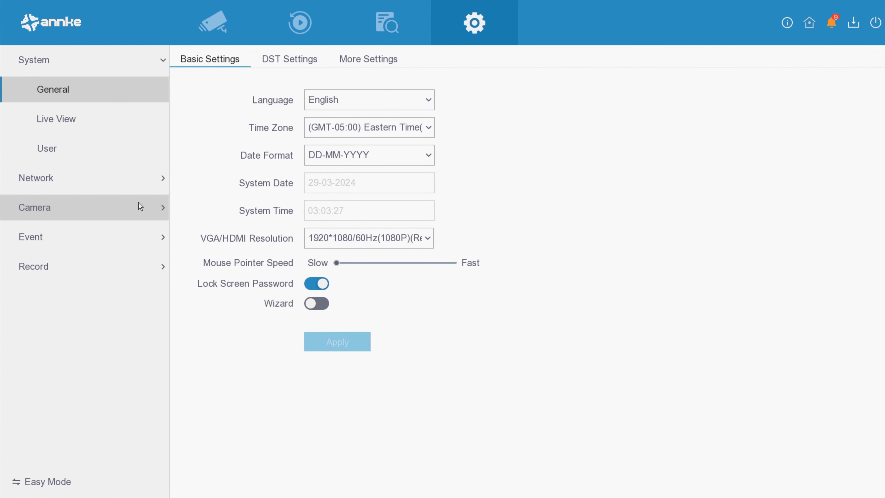
{"action": "left_click", "coordinate": [35, 207]}
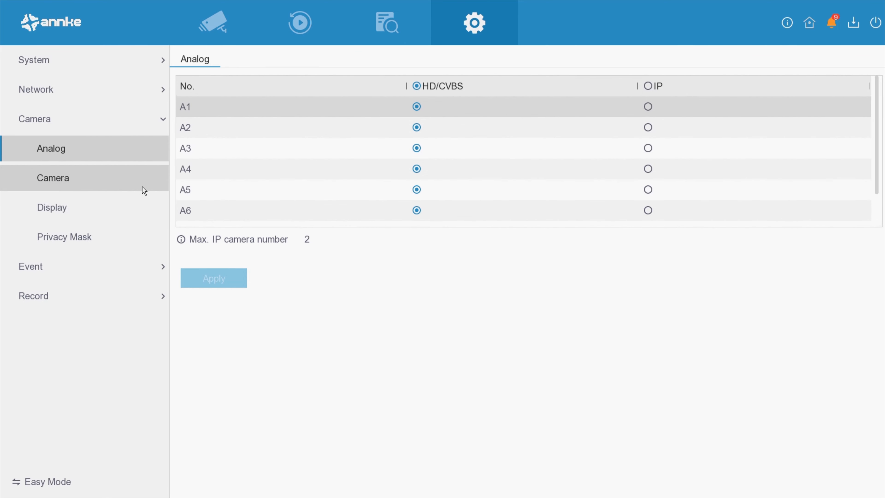
{"action": "left_click", "coordinate": [52, 178]}
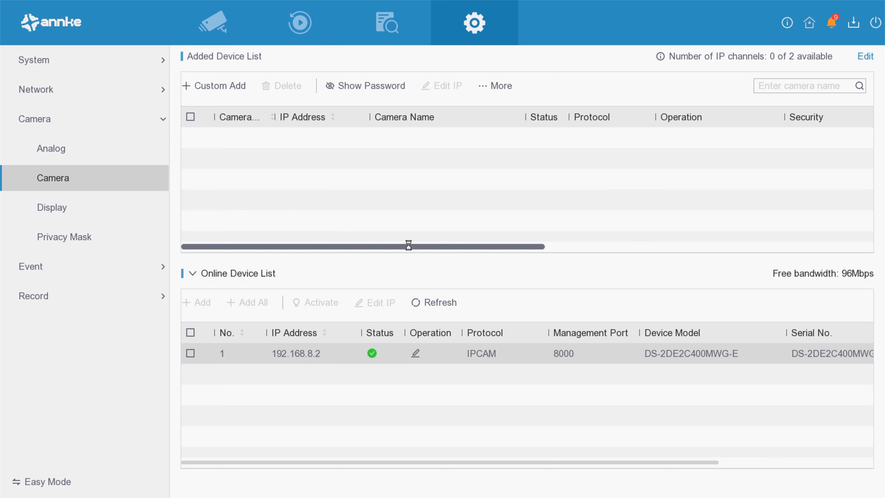
{"action": "mouse_move", "coordinate": [309, 116]}
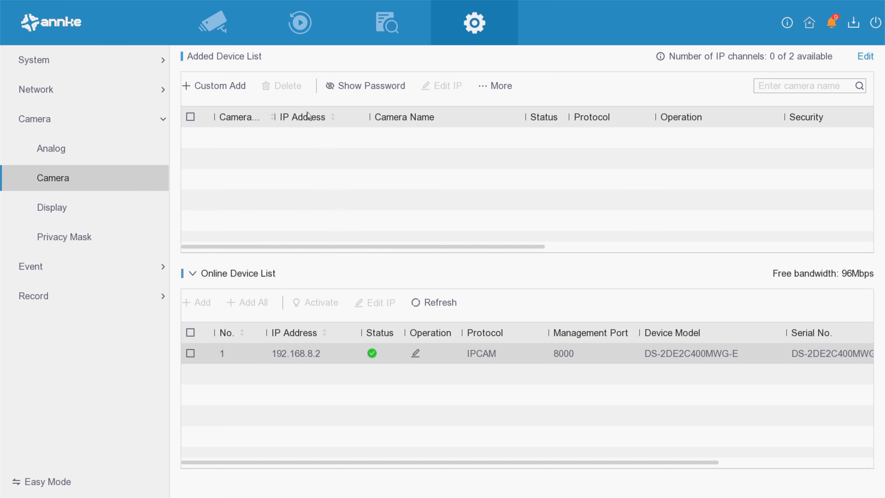
{"action": "left_click", "coordinate": [220, 86]}
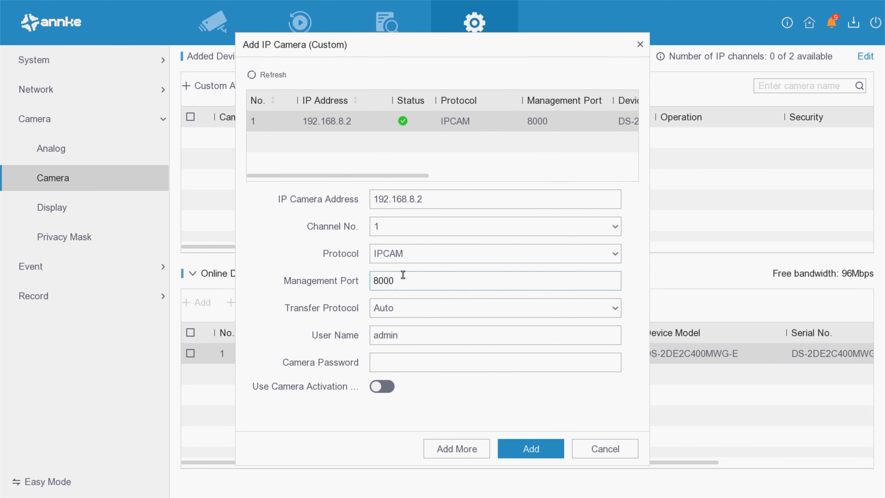
Step: Enter the camera password for 192.168.8.2 (port 8000, user admin) via the on-screen keyboard
{"action": "left_click", "coordinate": [494, 361]}
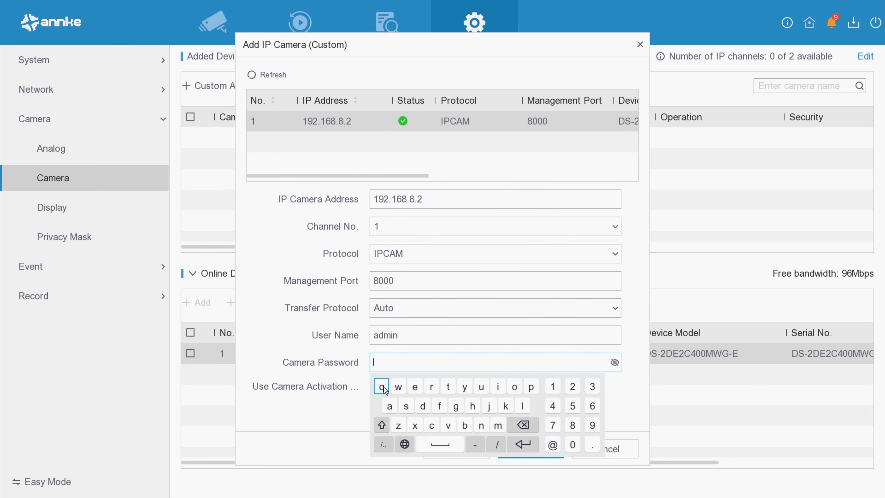
{"action": "left_click", "coordinate": [414, 386]}
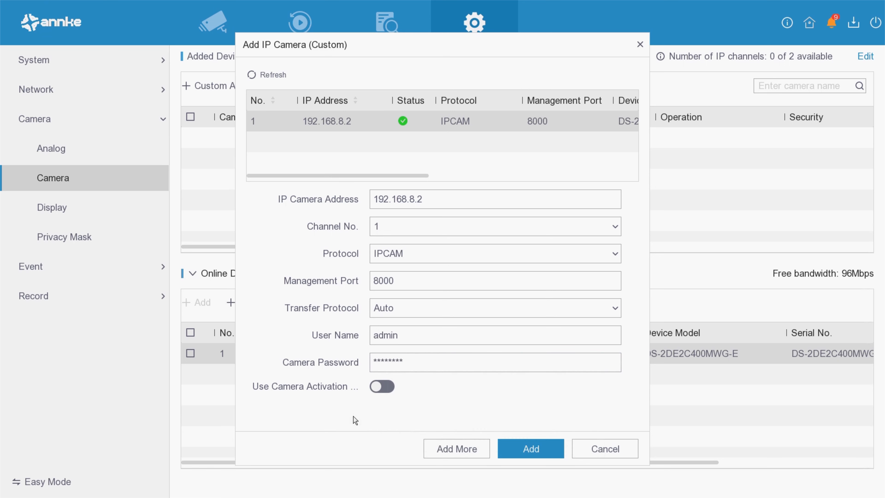
{"action": "mouse_move", "coordinate": [482, 414]}
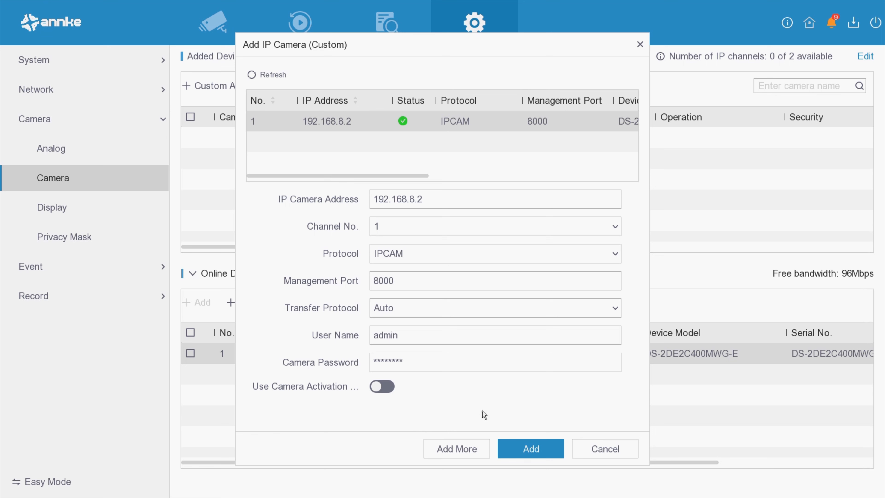
{"action": "mouse_move", "coordinate": [479, 271]}
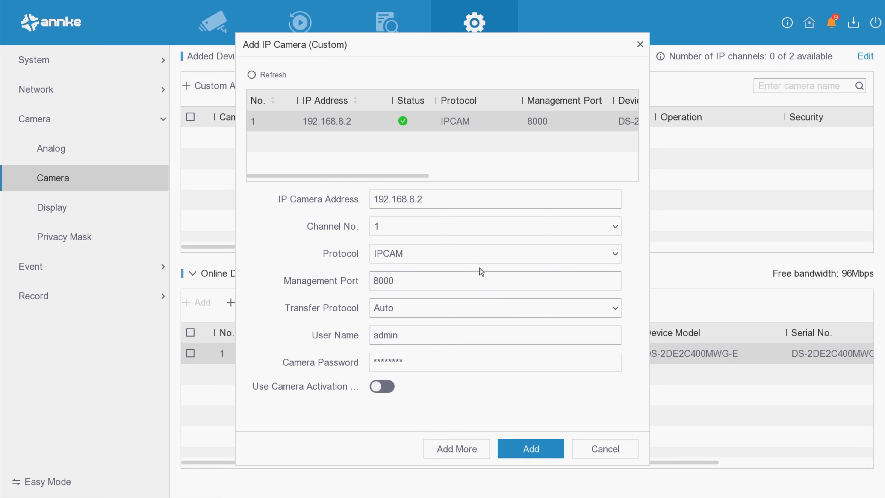
Step: Keep IPCAM as the protocol and add camera 192.168.8.2 as D1 with green status
{"action": "left_click", "coordinate": [495, 253]}
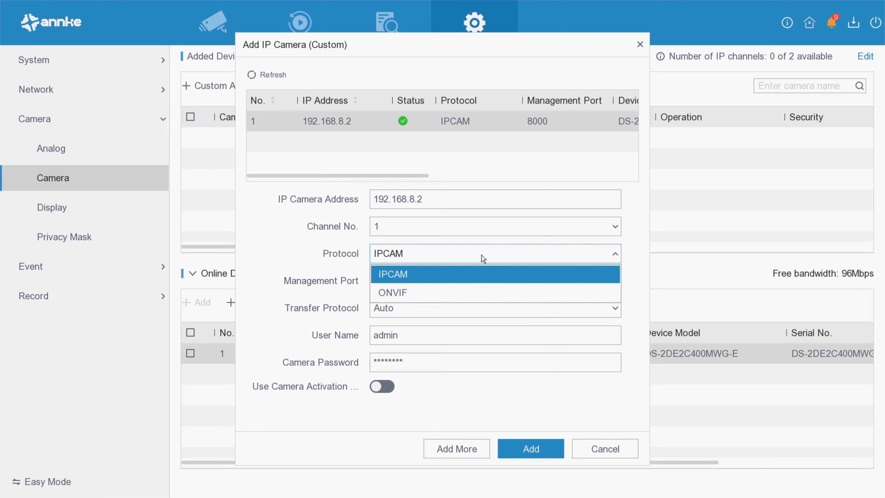
{"action": "mouse_move", "coordinate": [464, 291]}
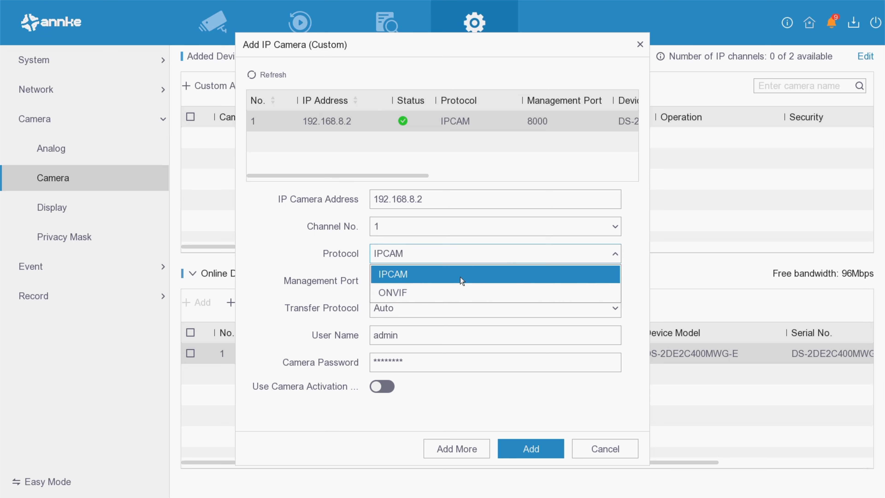
{"action": "mouse_move", "coordinate": [427, 329]}
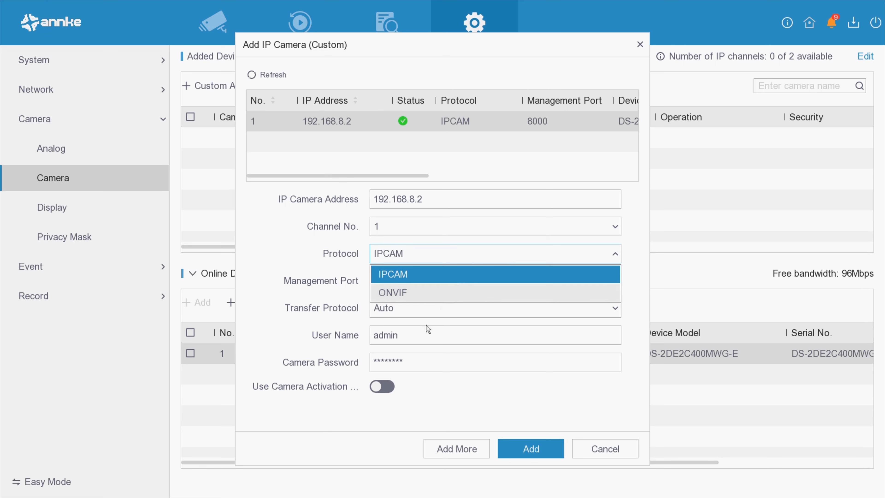
{"action": "left_click", "coordinate": [393, 274]}
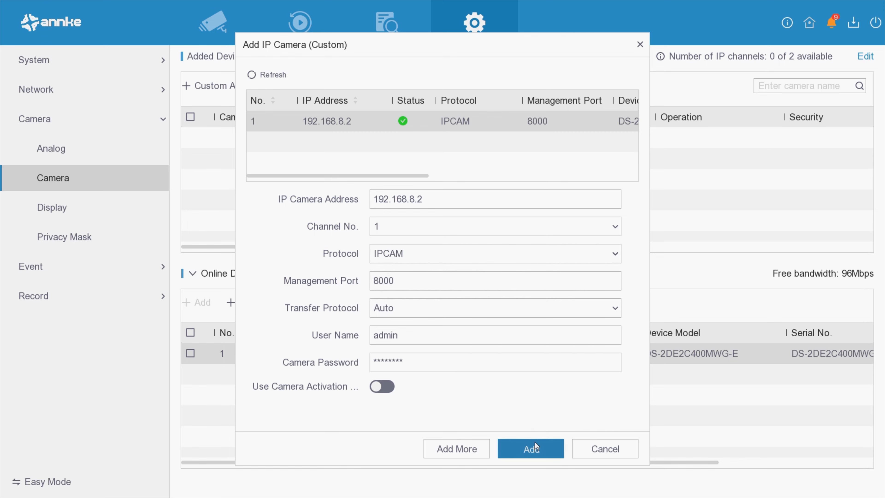
{"action": "left_click", "coordinate": [529, 448]}
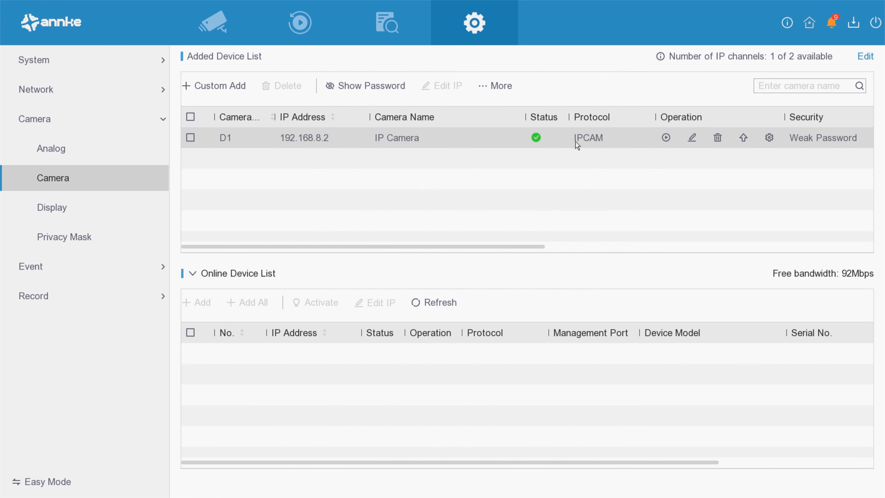